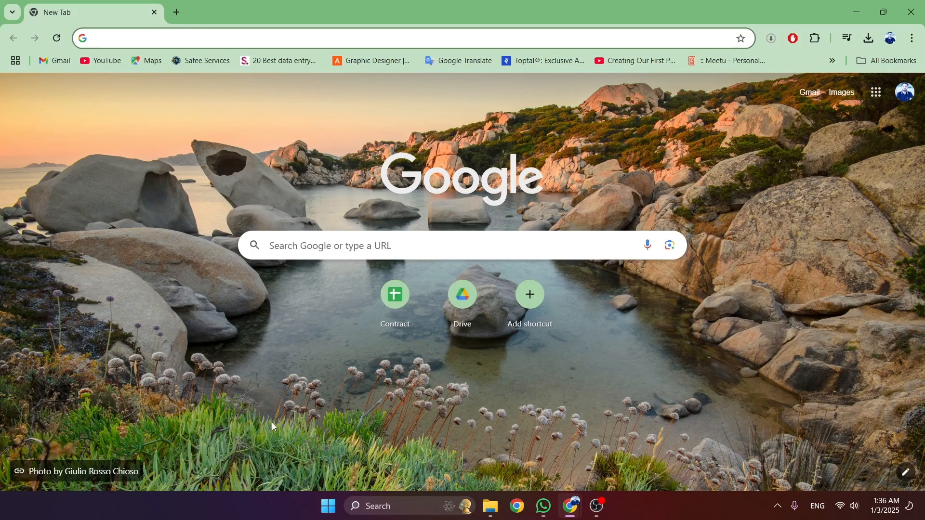
- Search Google for 'videoscribe download' from the new tab address bar
text(v)
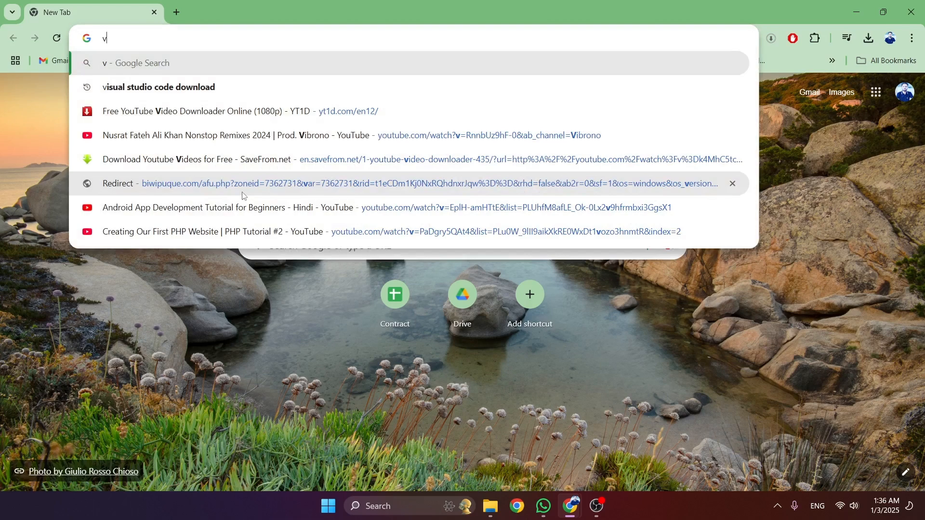
text(ideo)
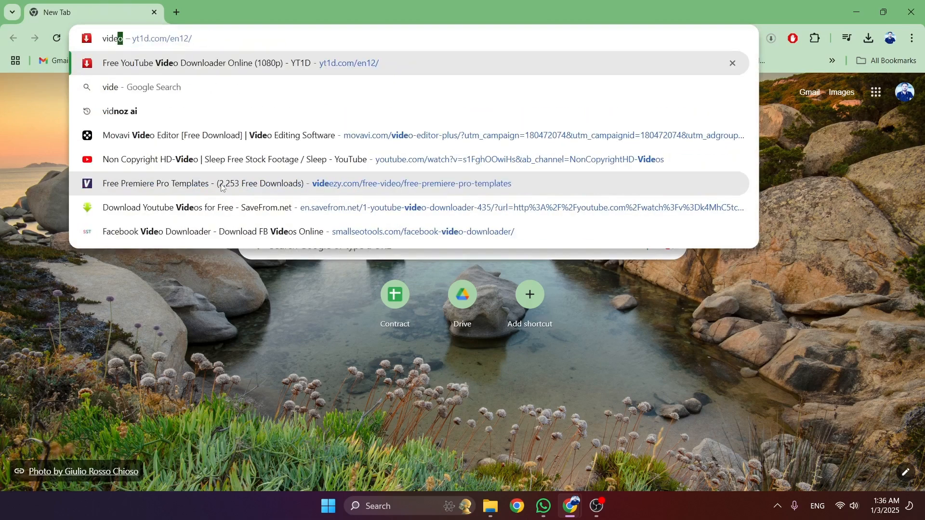
text(o)
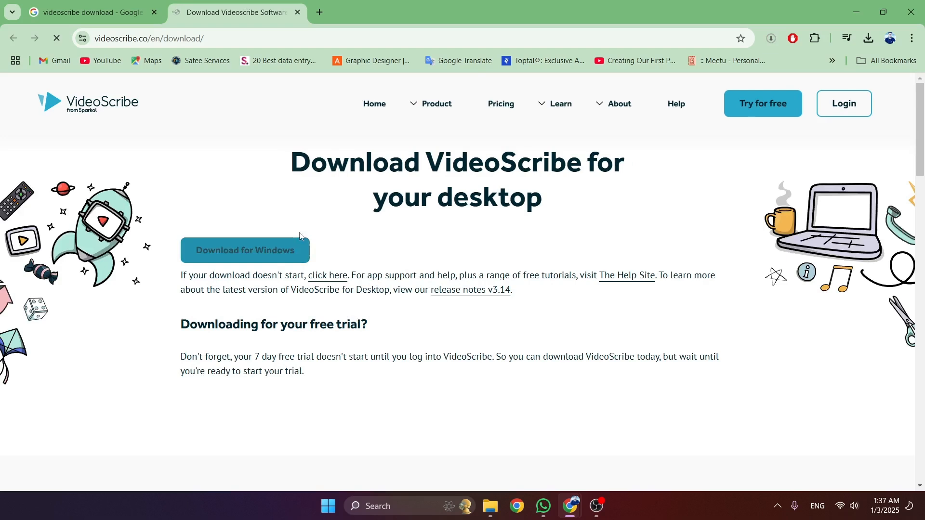
- Start the VideoScribe64.msi Windows download and check its progress in Chrome's downloads
click(244, 250)
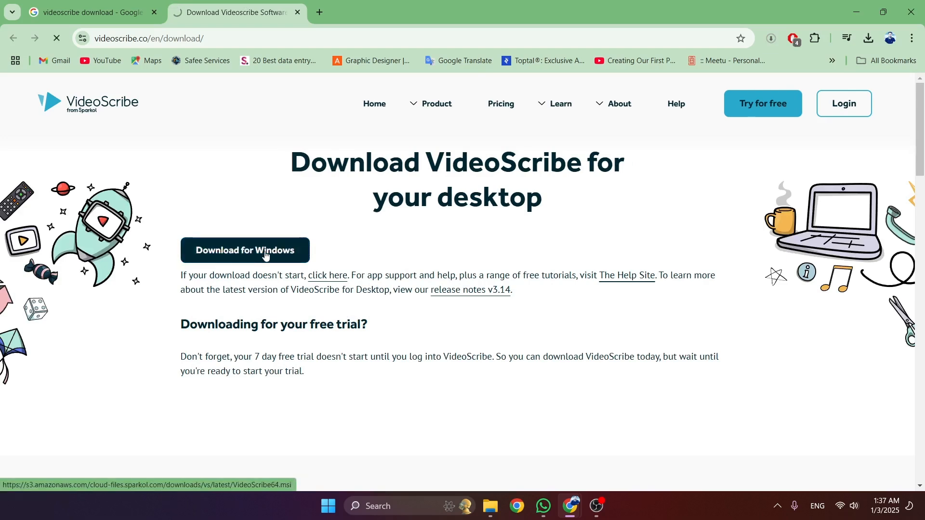
click(244, 251)
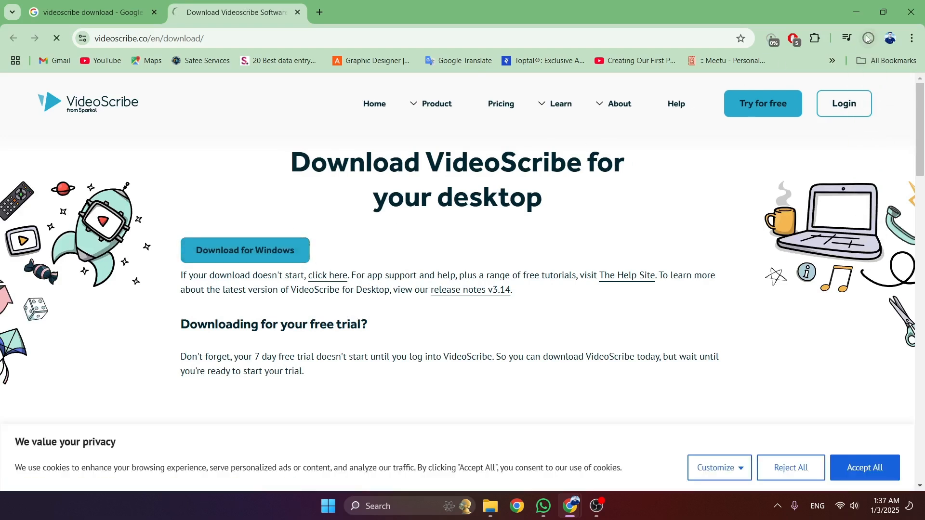
click(847, 37)
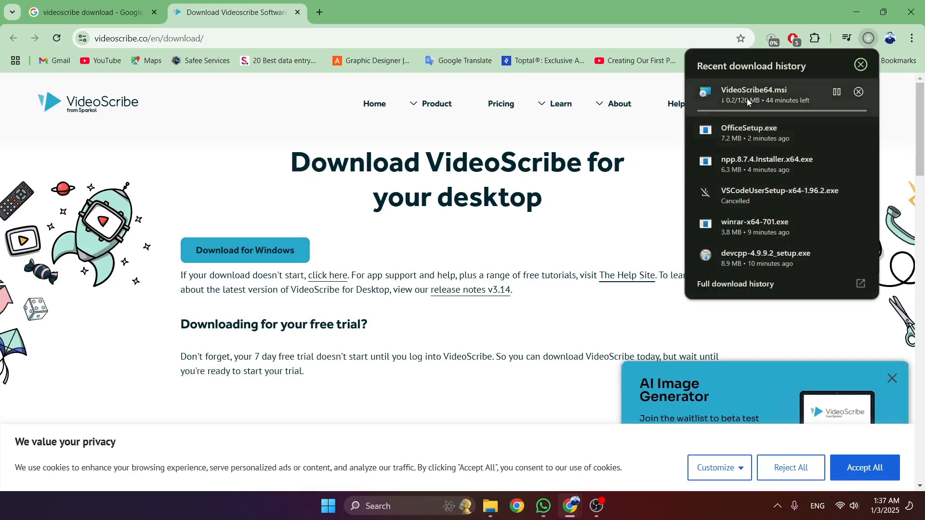